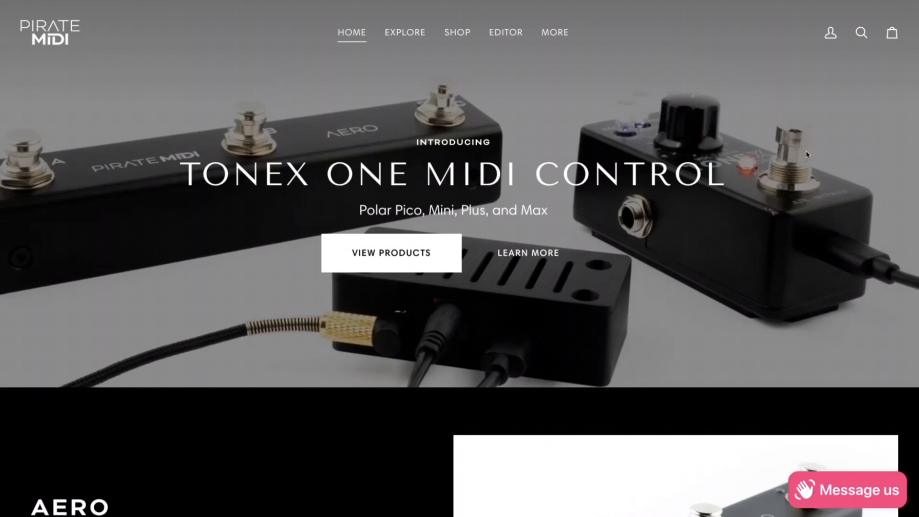
# Step: Scroll down the Tonex One MIDI Control page to the Polar Pico/Mini/Plus/Max comparison table
pyautogui.scroll(-3)
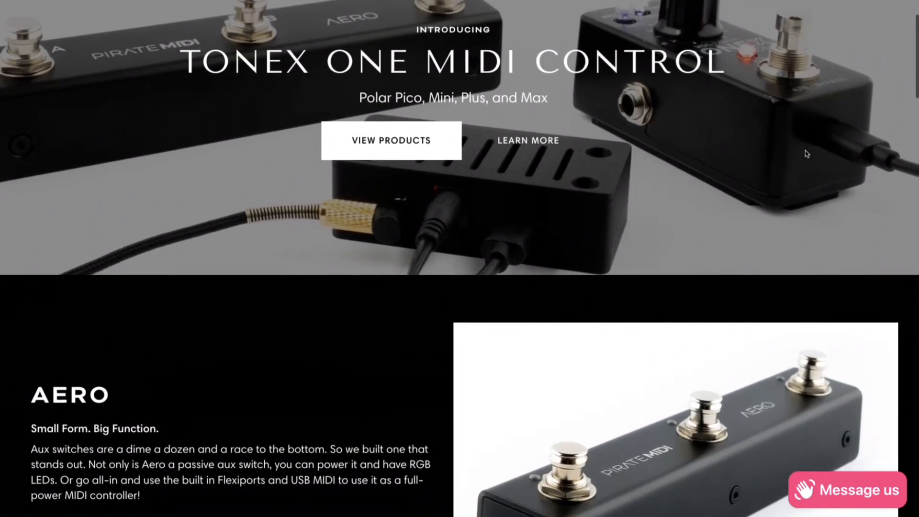
pyautogui.scroll(-3)
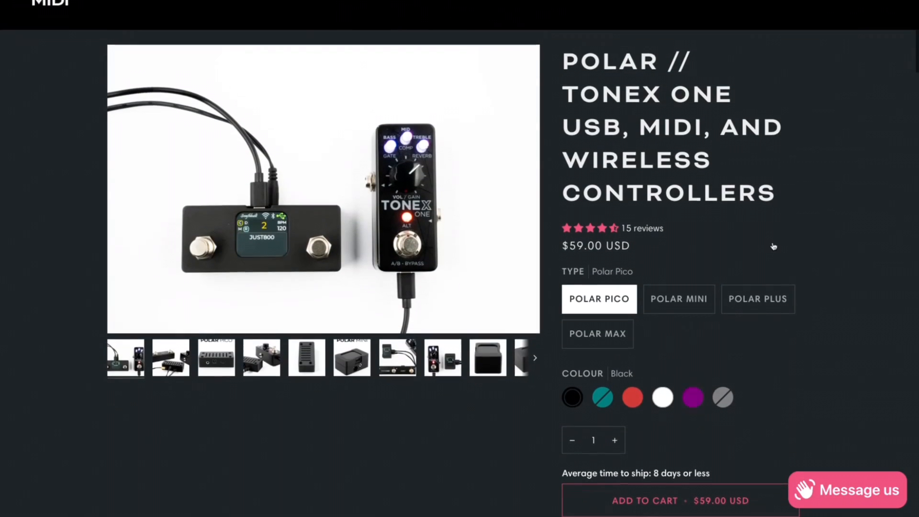
pyautogui.scroll(-3)
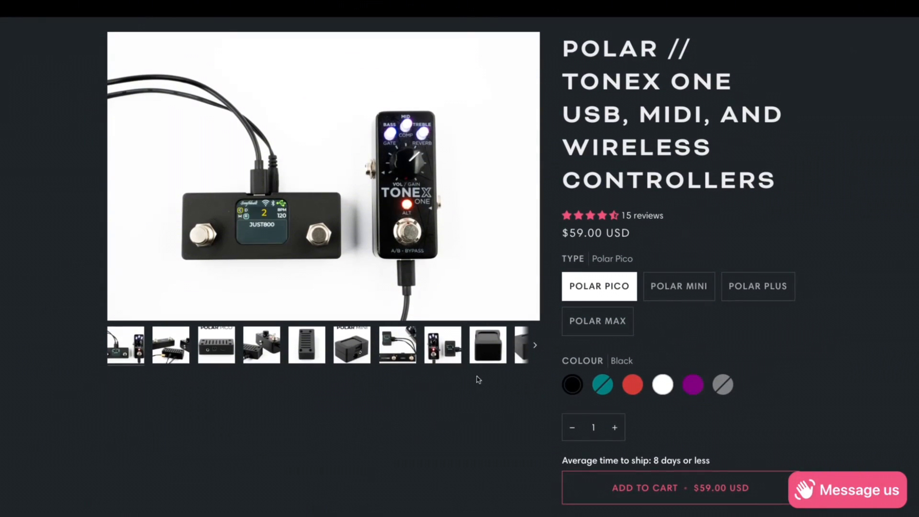
pyautogui.scroll(-3)
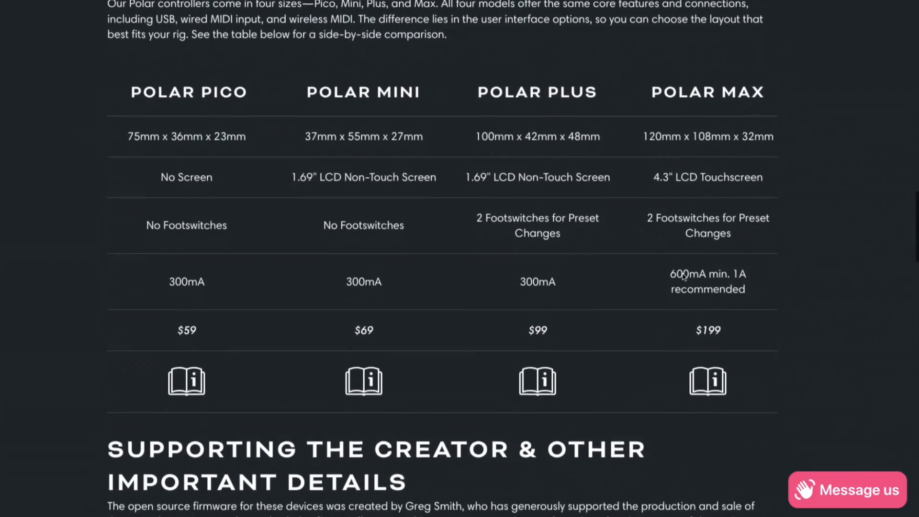
pyautogui.scroll(-3)
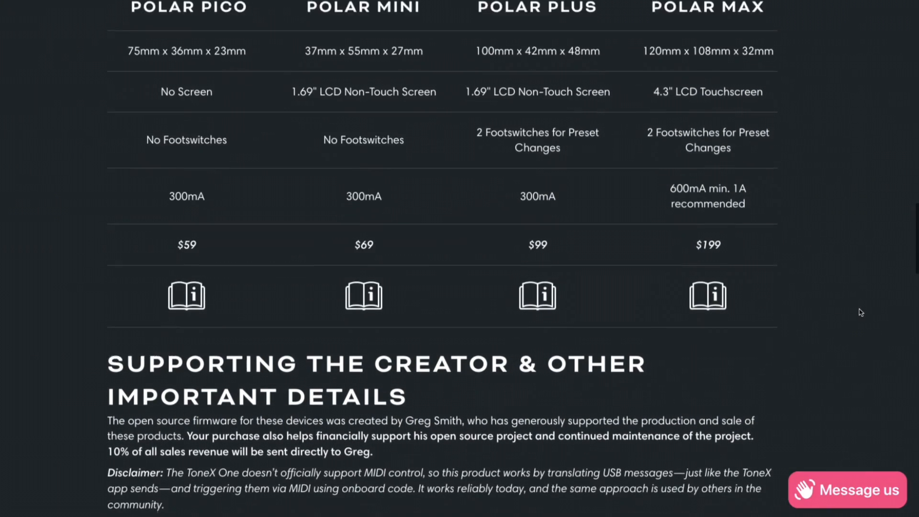
pyautogui.scroll(-3)
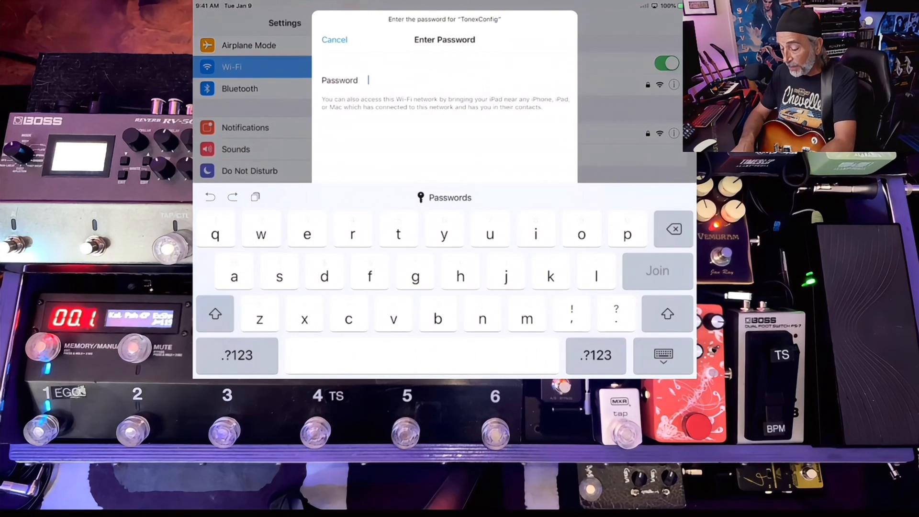
# Step: Enter the TonexConfig network password and join the network
pyautogui.click(237, 356)
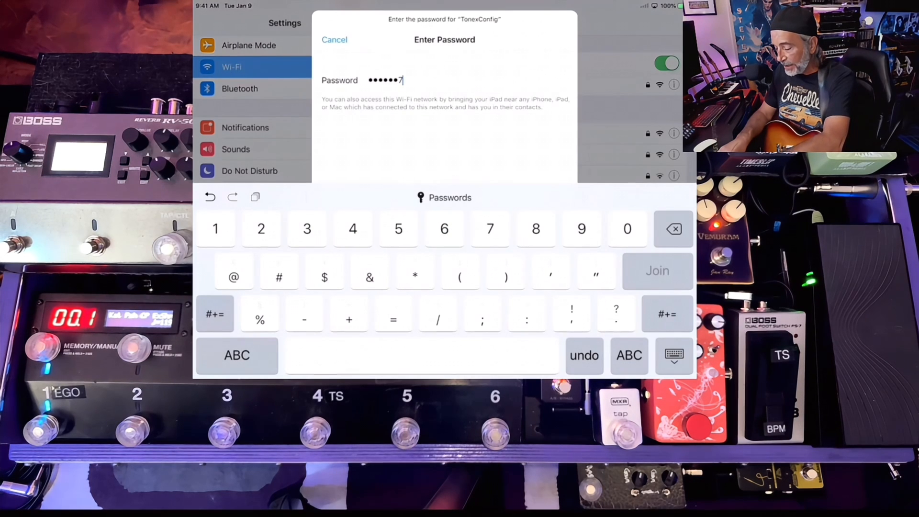
pyautogui.click(657, 270)
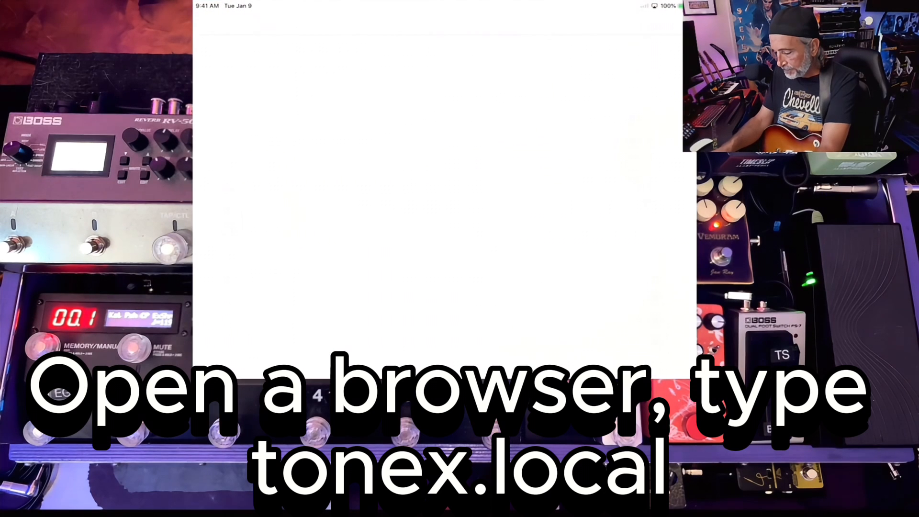
# Step: Load tonex.local in Safari to reach the controller's web editor
pyautogui.write('tonex.')
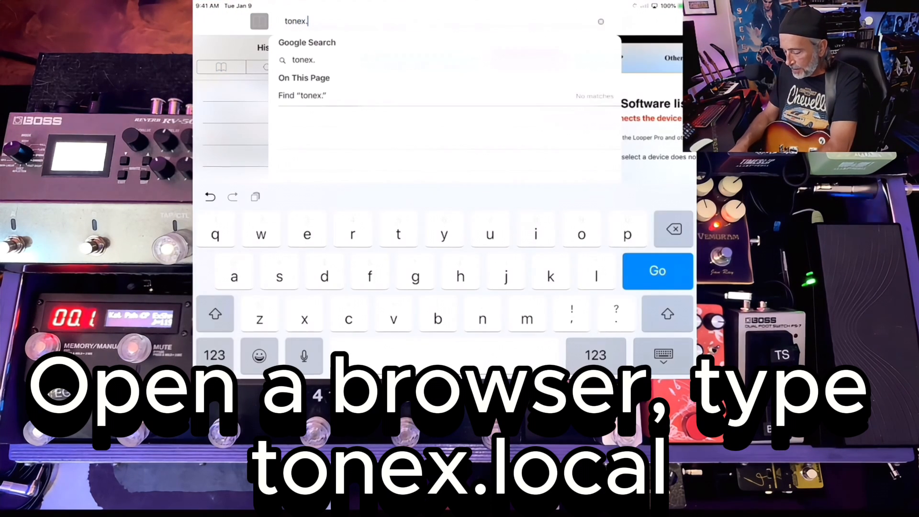
pyautogui.write('local')
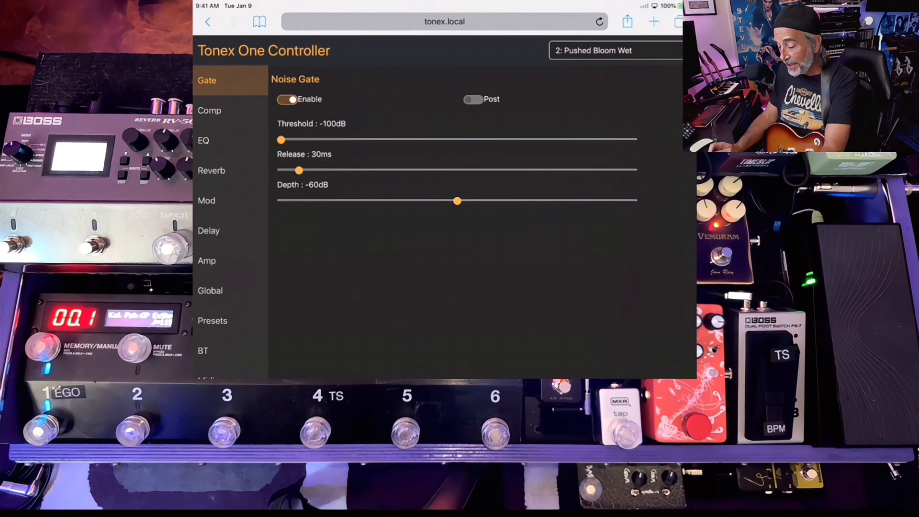
# Step: Review the compressor, delay and amp settings, then reach the Presets list with preset 3 active
pyautogui.click(210, 110)
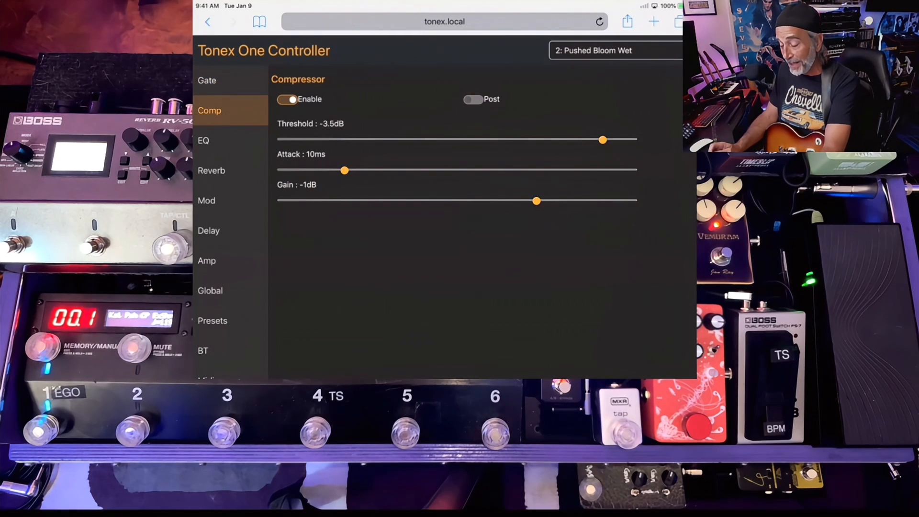
pyautogui.click(209, 231)
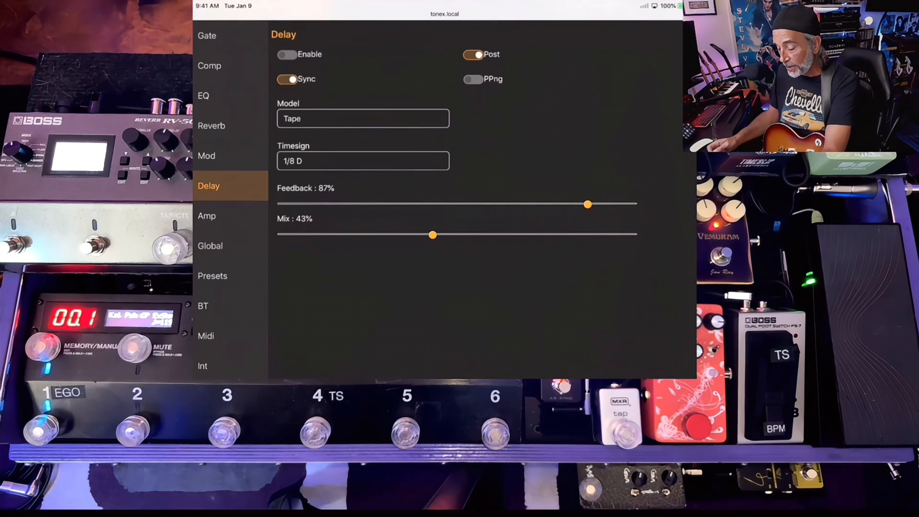
pyautogui.click(207, 215)
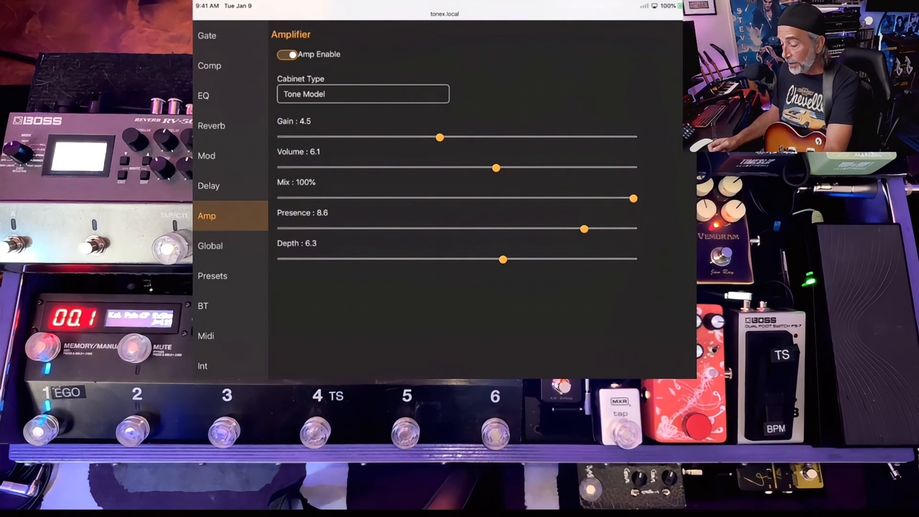
pyautogui.click(212, 276)
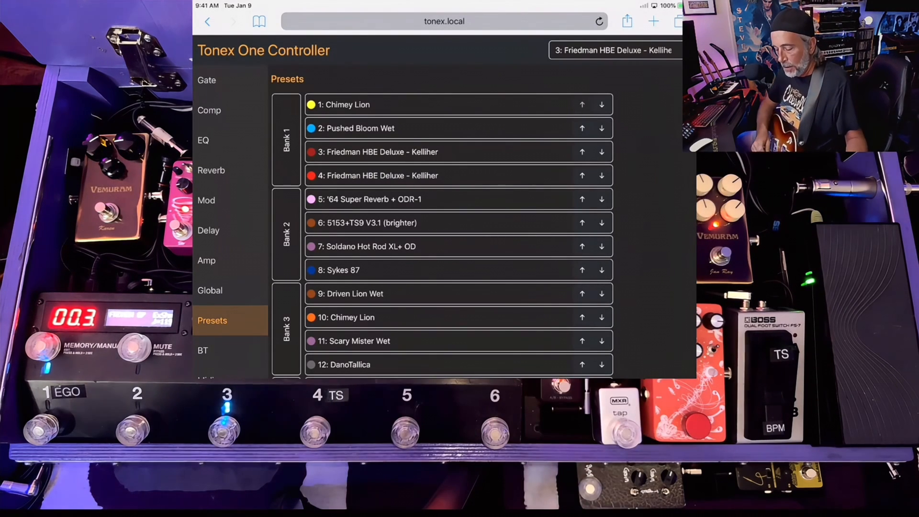
# Step: Check preset 3's amp, enable its delay, and return to the bank and preset list
pyautogui.click(207, 259)
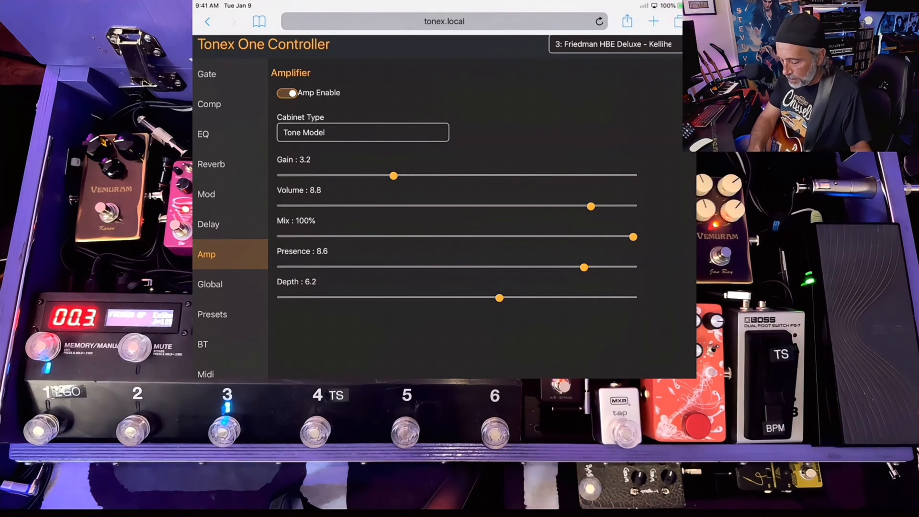
pyautogui.click(209, 224)
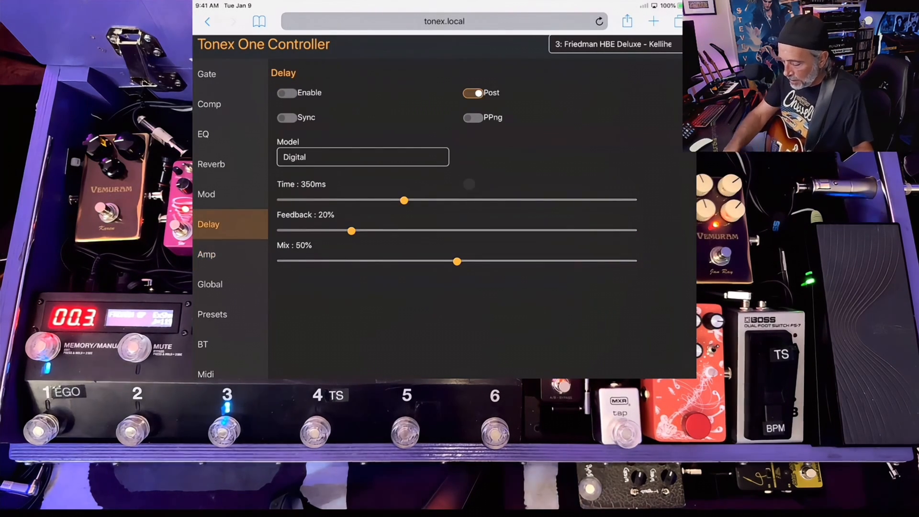
pyautogui.click(286, 93)
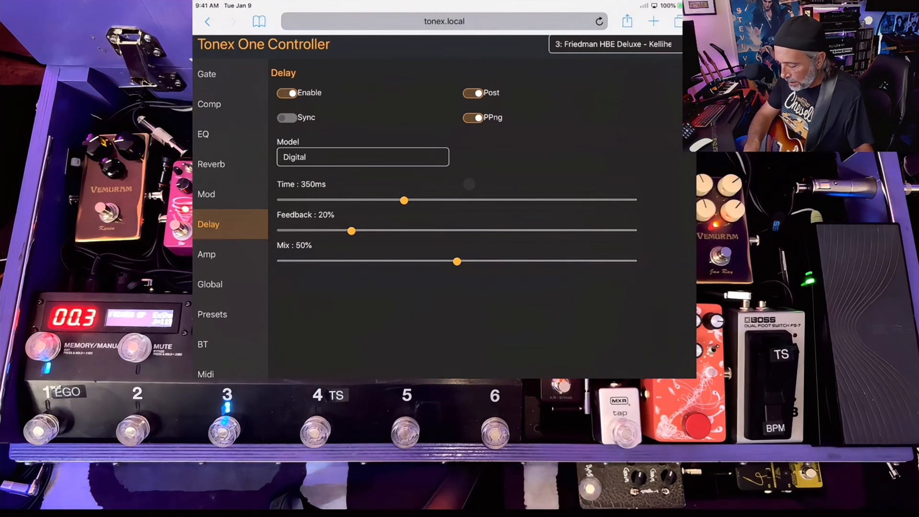
pyautogui.click(210, 284)
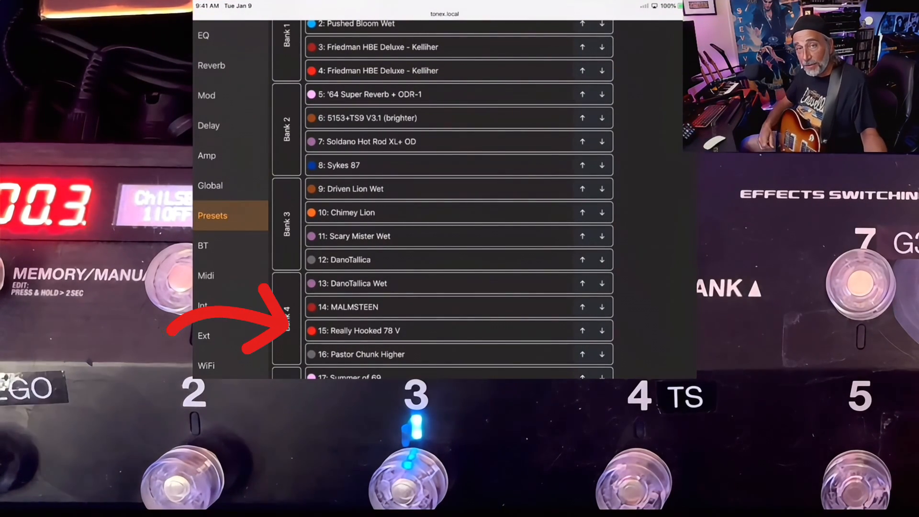
pyautogui.scroll(3)
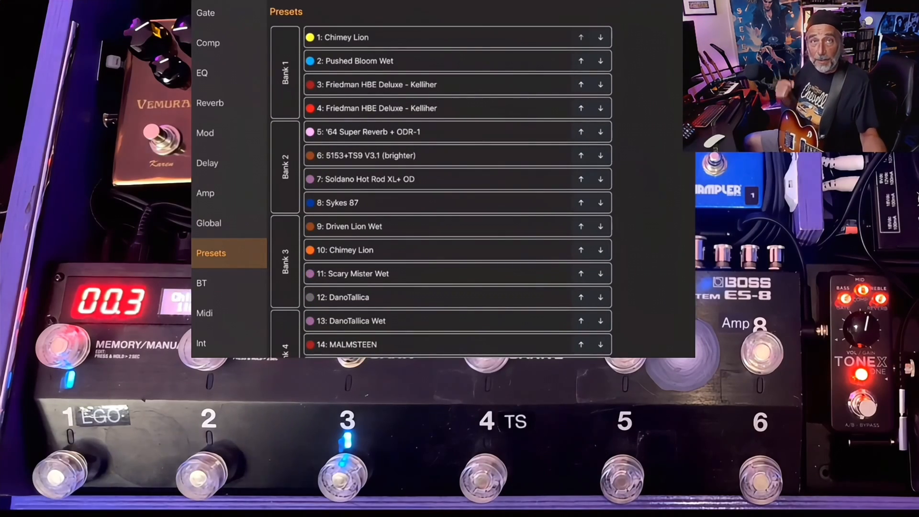
pyautogui.scroll(-3)
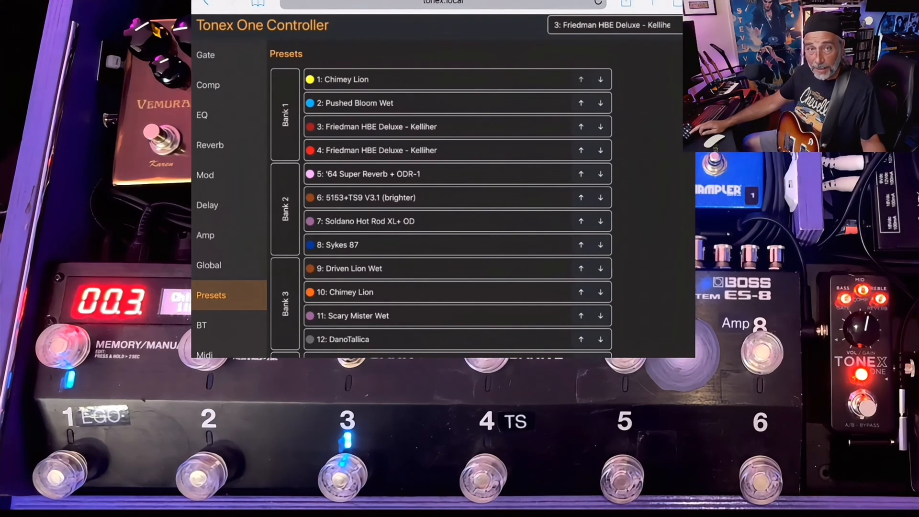
# Step: Show the header preset picker with Friedman HBE Deluxe - Kelliher checked
pyautogui.click(612, 25)
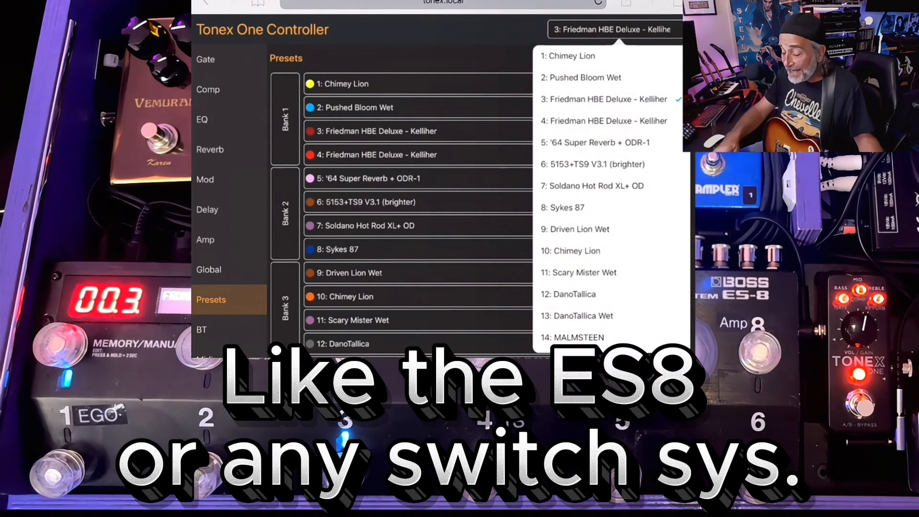
# Step: Switch to preset 9 Driven Lion Wet, then preset 12 DanoTallica, and show its delay settings
pyautogui.click(576, 229)
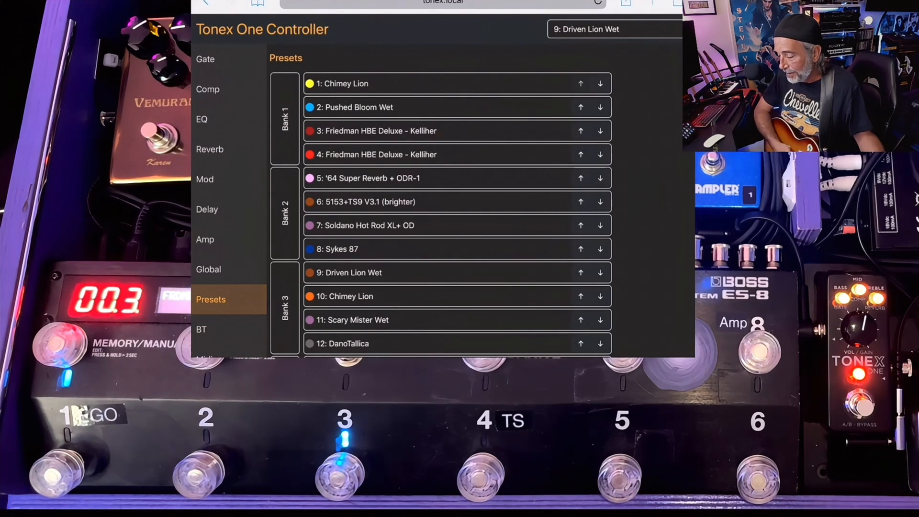
pyautogui.click(613, 29)
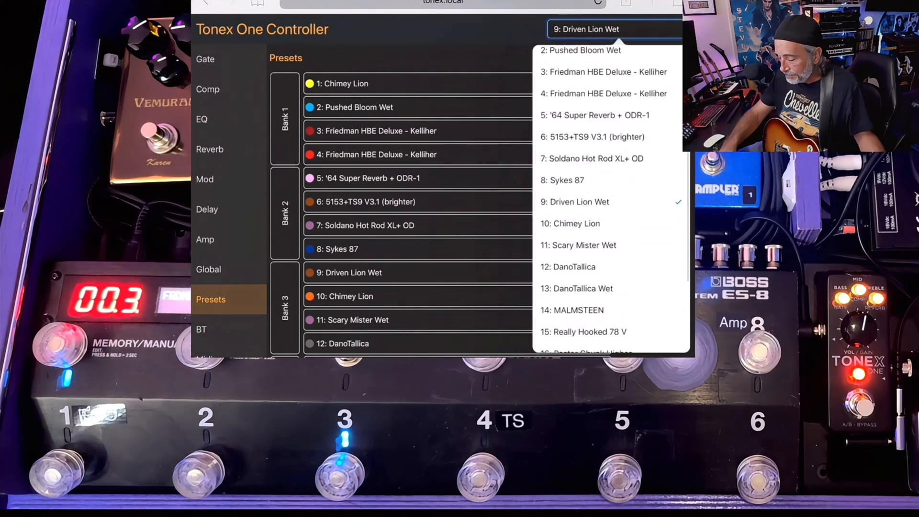
pyautogui.click(577, 245)
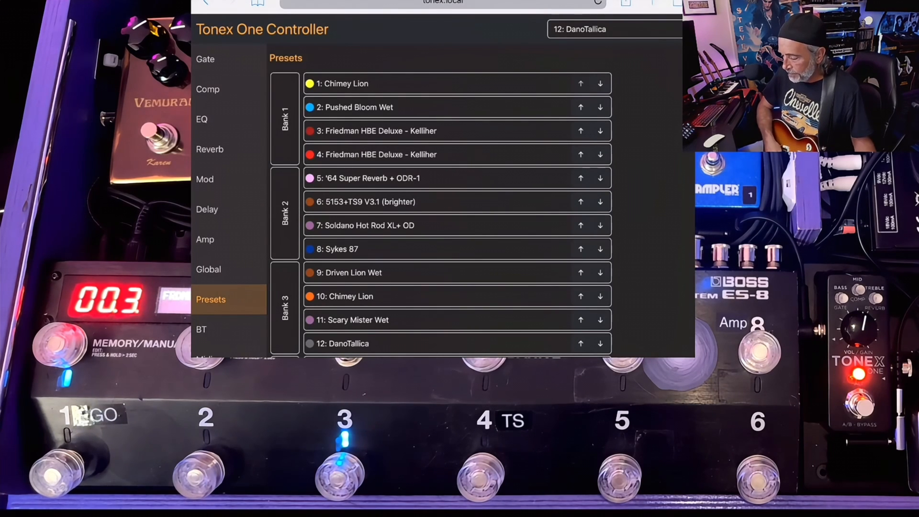
pyautogui.click(614, 29)
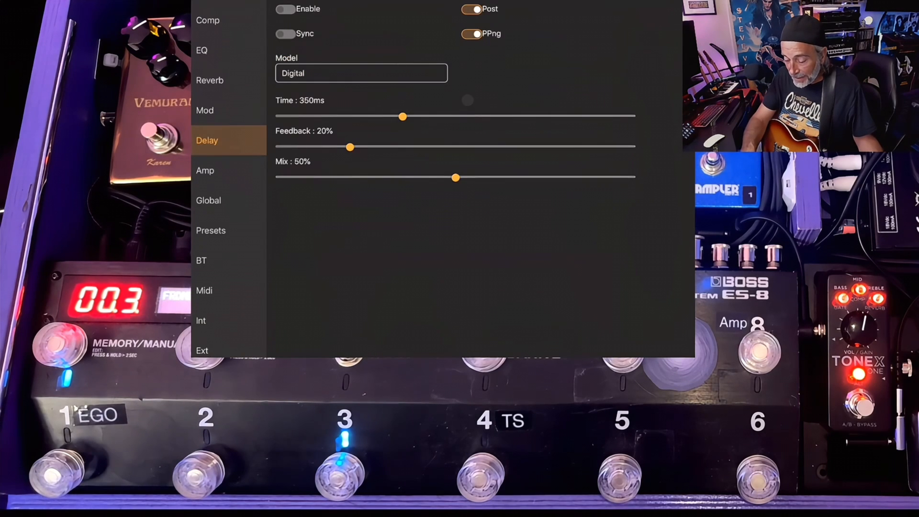
# Step: Show the controller's WiFi settings page
pyautogui.click(205, 328)
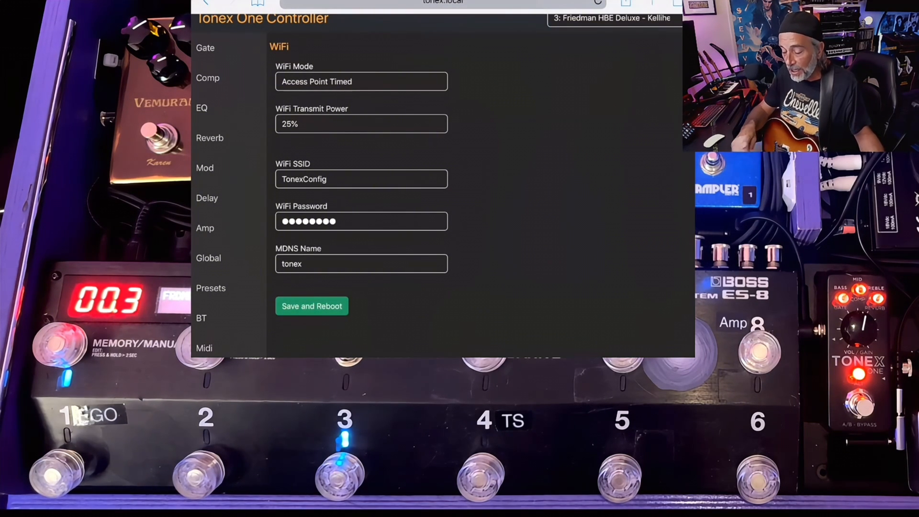
# Step: Review preset 3's amp and EQ settings and land on its plate reverb settings
pyautogui.click(205, 215)
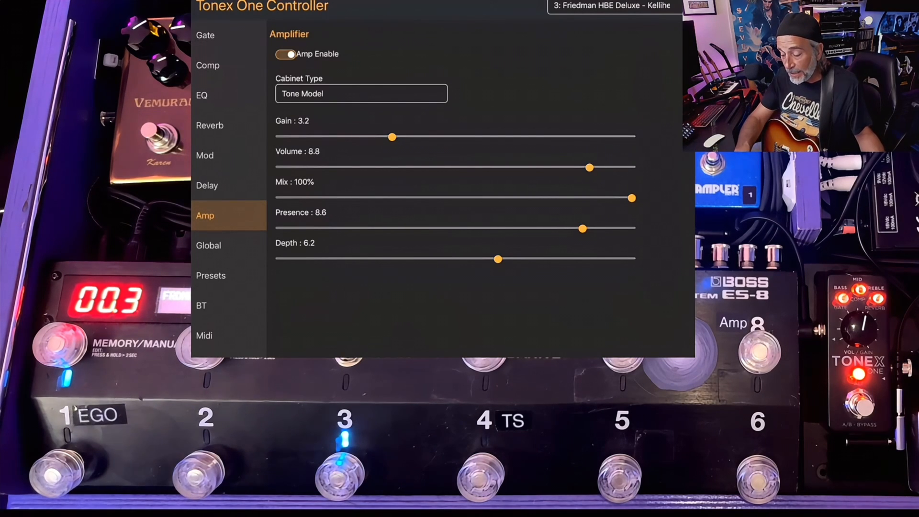
pyautogui.click(202, 95)
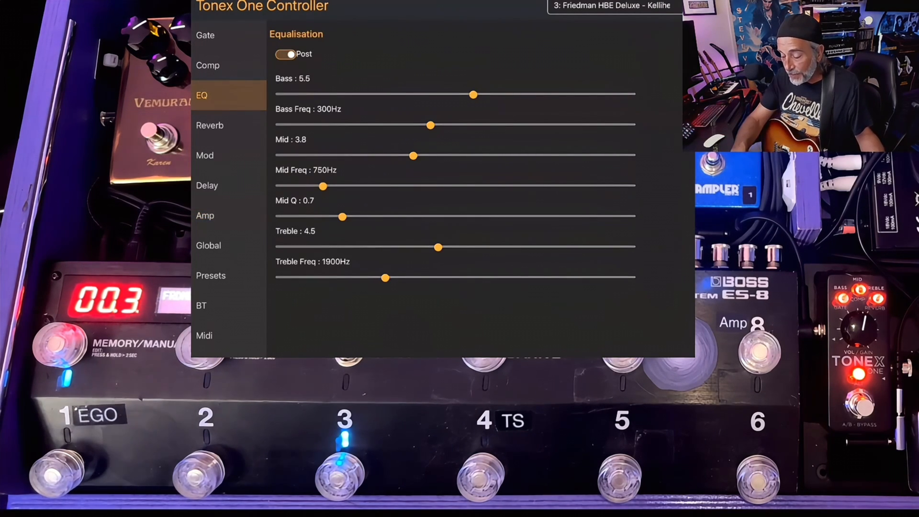
pyautogui.click(209, 124)
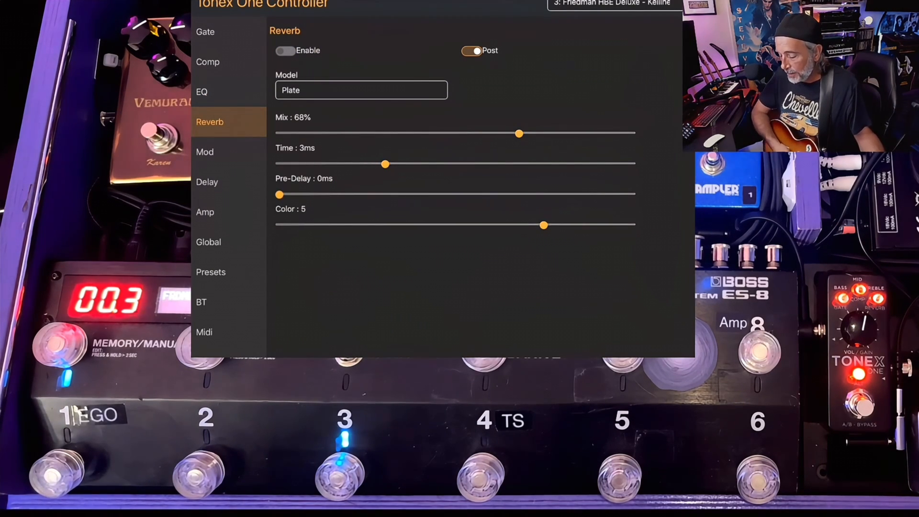
# Step: Change the reverb model to Spring 1, leaving the reverb disabled afterwards
pyautogui.click(286, 50)
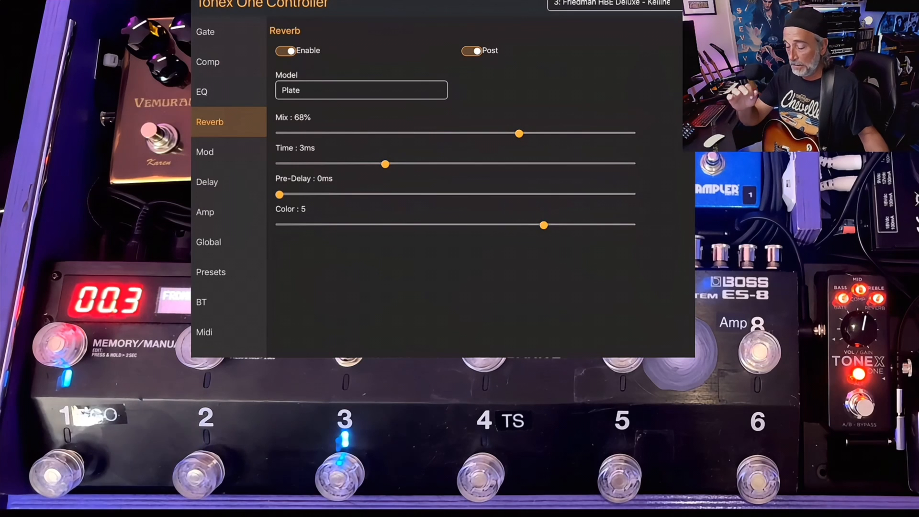
pyautogui.click(361, 90)
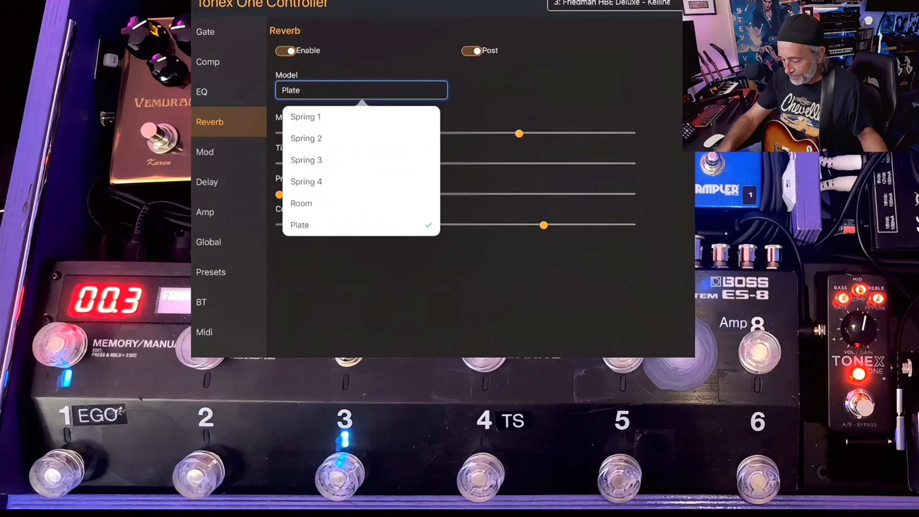
pyautogui.click(305, 117)
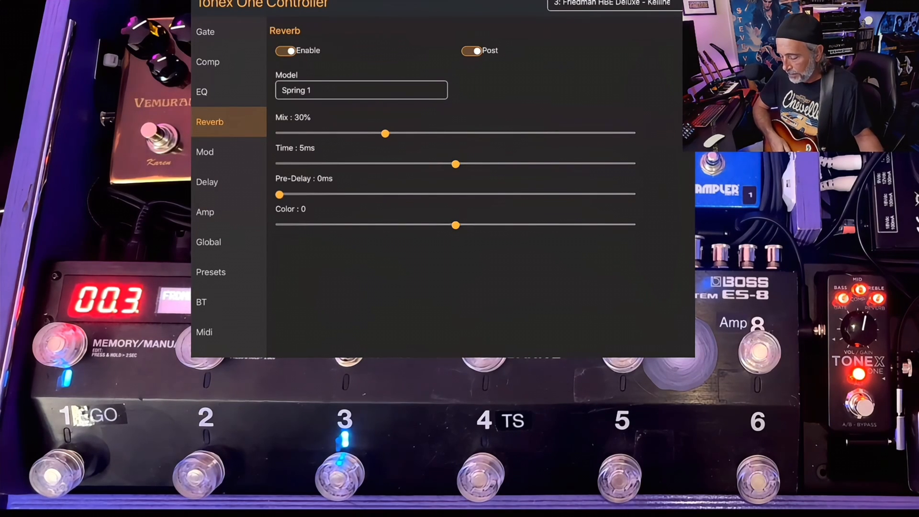
pyautogui.click(286, 51)
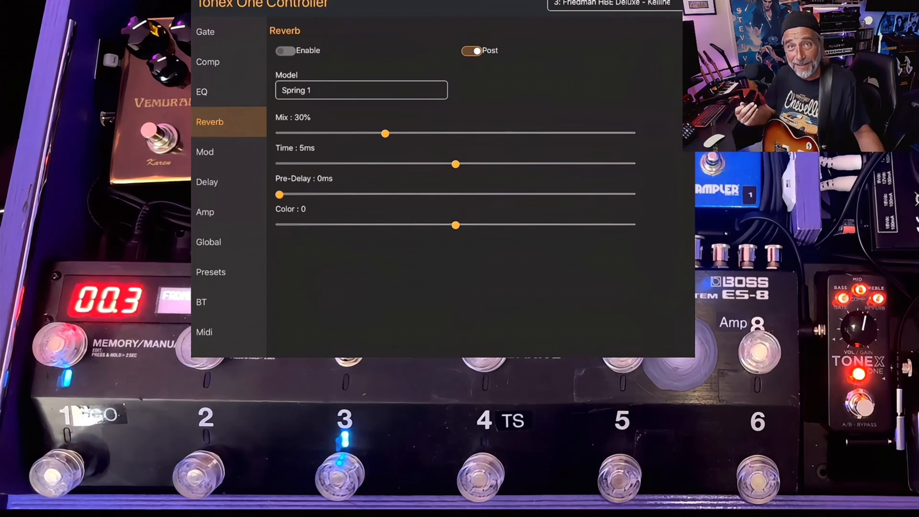